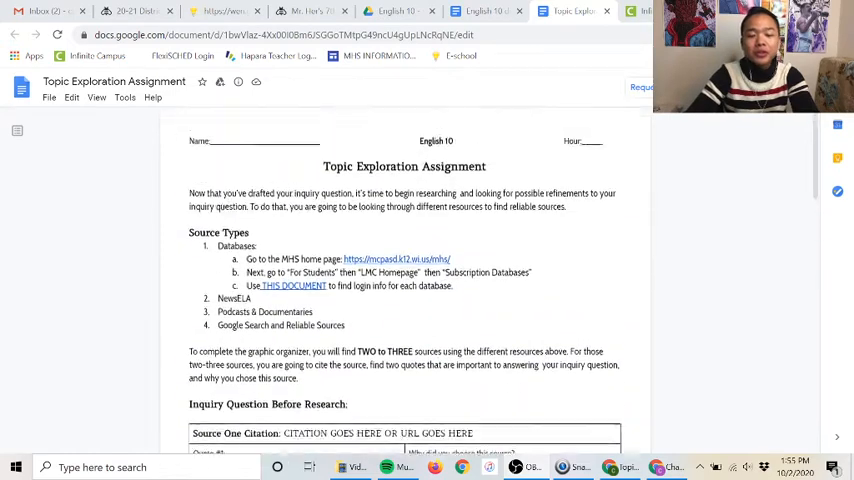
# Scroll up through the Topic Exploration Assignment doc before switching to the school website
pyautogui.scroll(3)
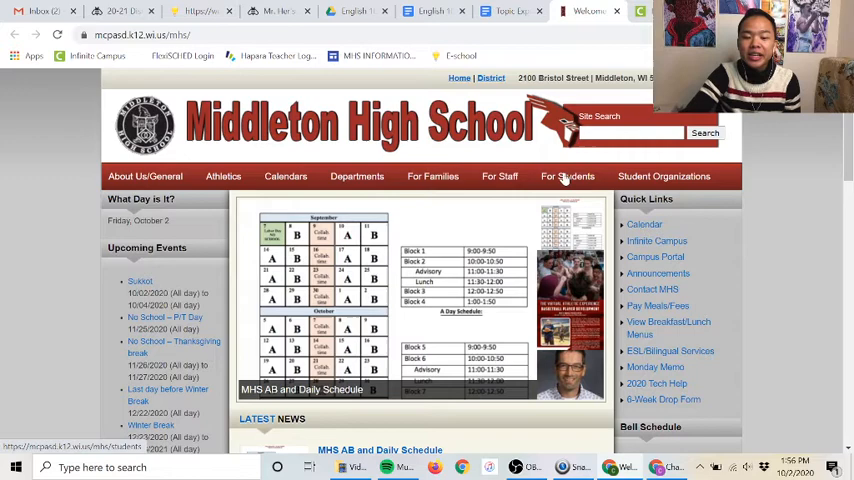
# From For Students, reach the LMC Homepage and browse its Subscription Databases section
pyautogui.click(568, 176)
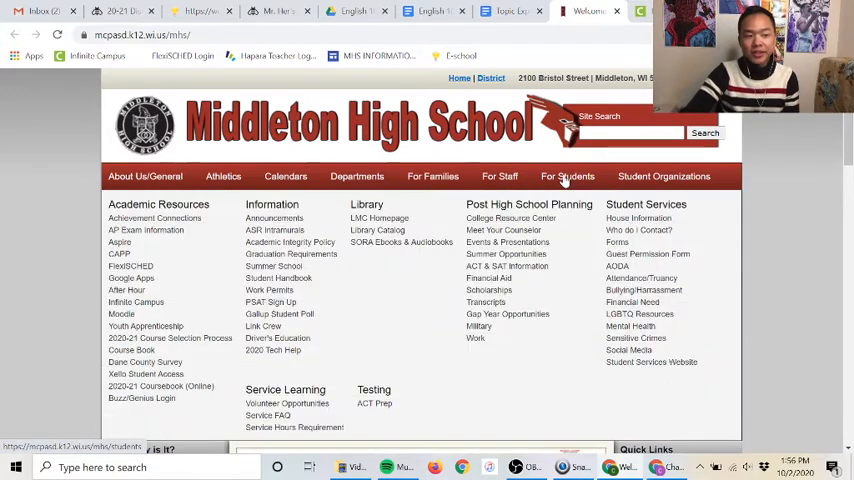
pyautogui.moveTo(380, 220)
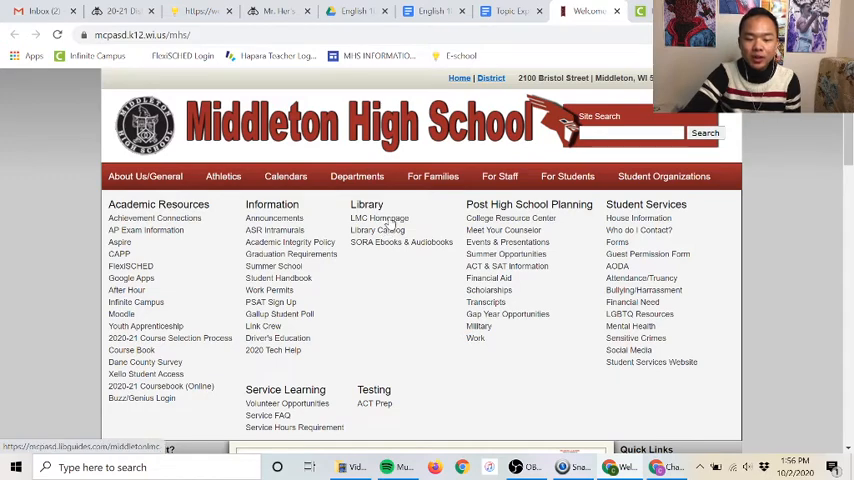
pyautogui.click(378, 218)
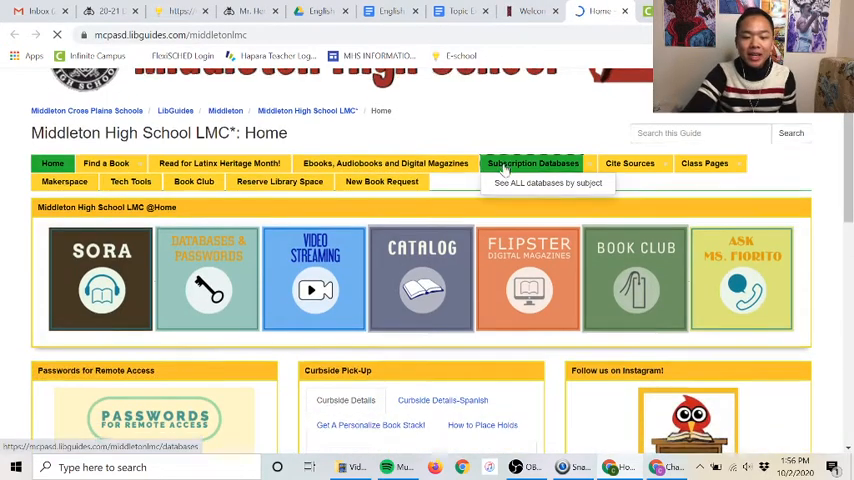
pyautogui.scroll(-3)
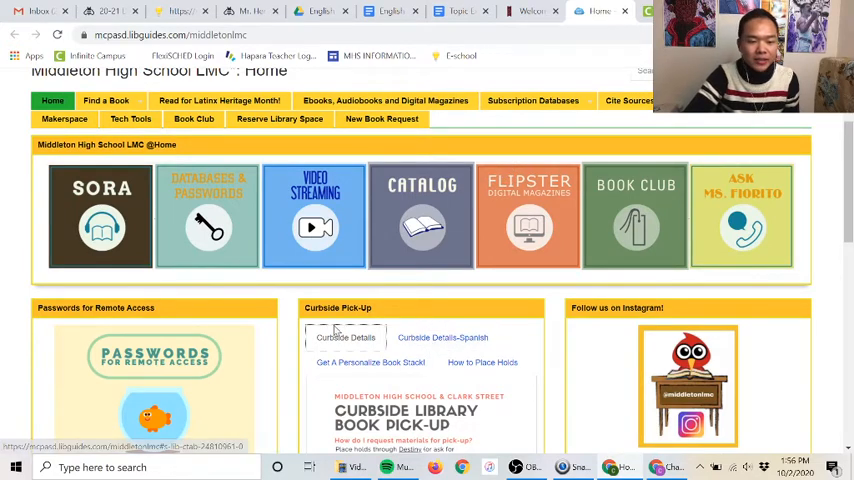
pyautogui.scroll(-3)
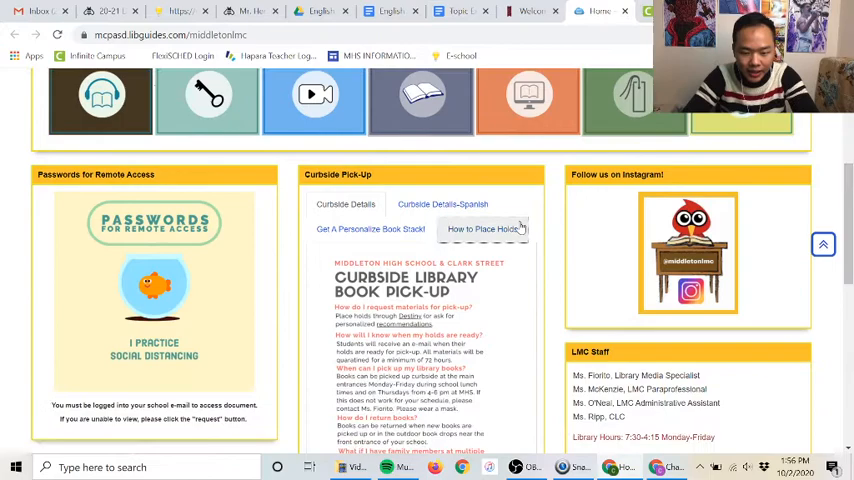
pyautogui.scroll(-3)
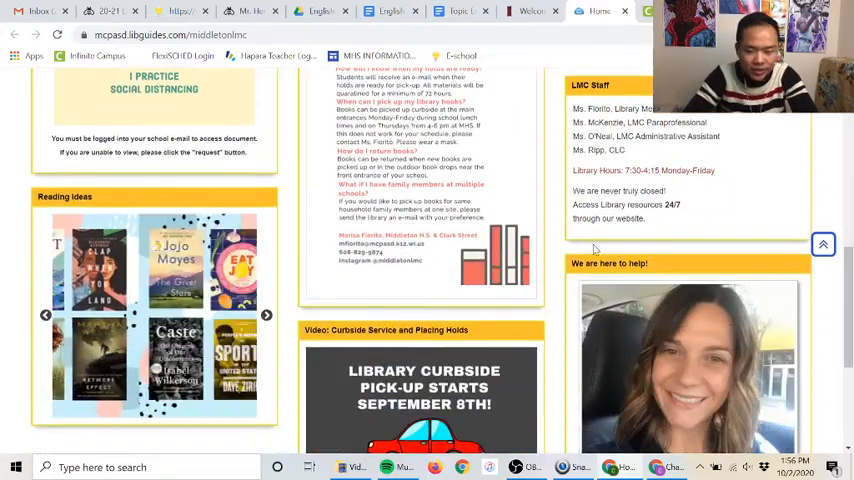
pyautogui.scroll(3)
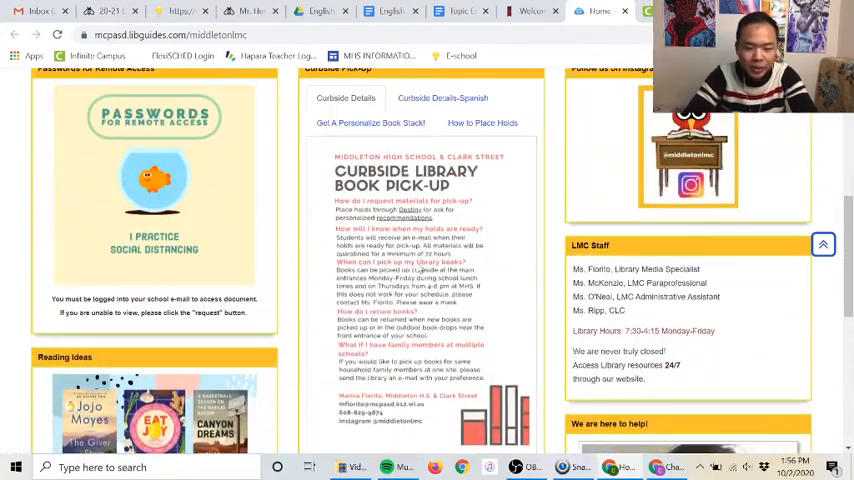
pyautogui.scroll(3)
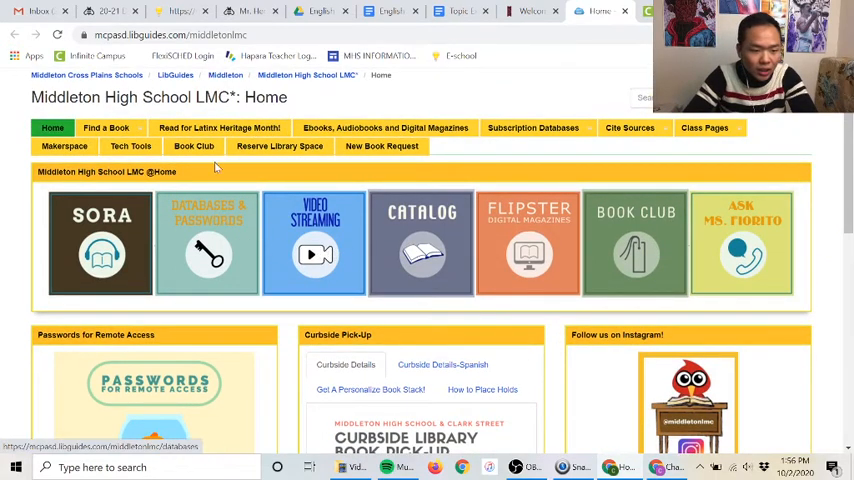
pyautogui.moveTo(452, 162)
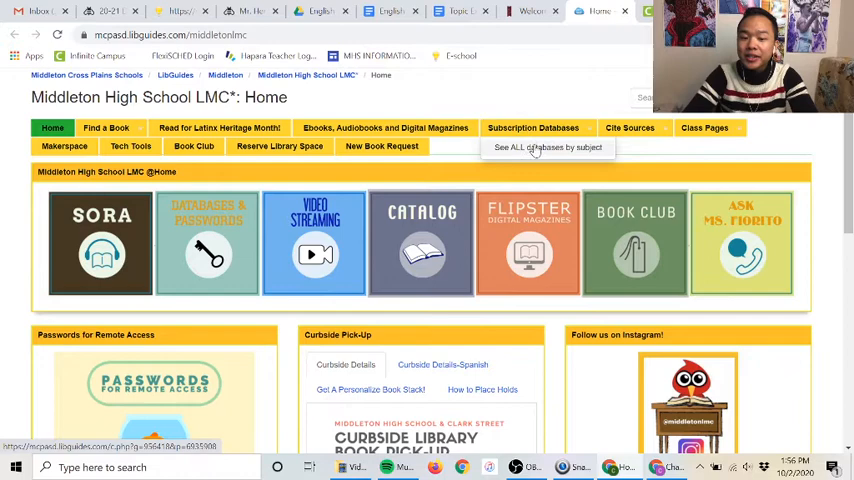
pyautogui.moveTo(532, 156)
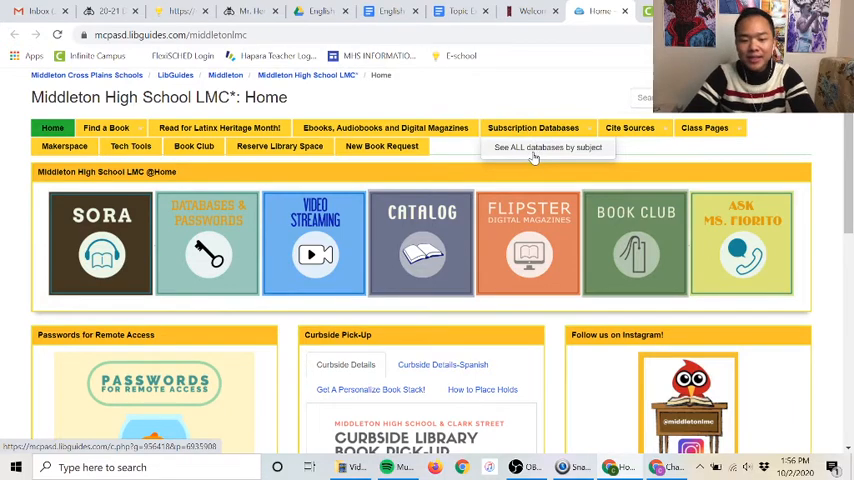
# Load the 'See ALL databases by subject' page from the library homepage
pyautogui.click(548, 148)
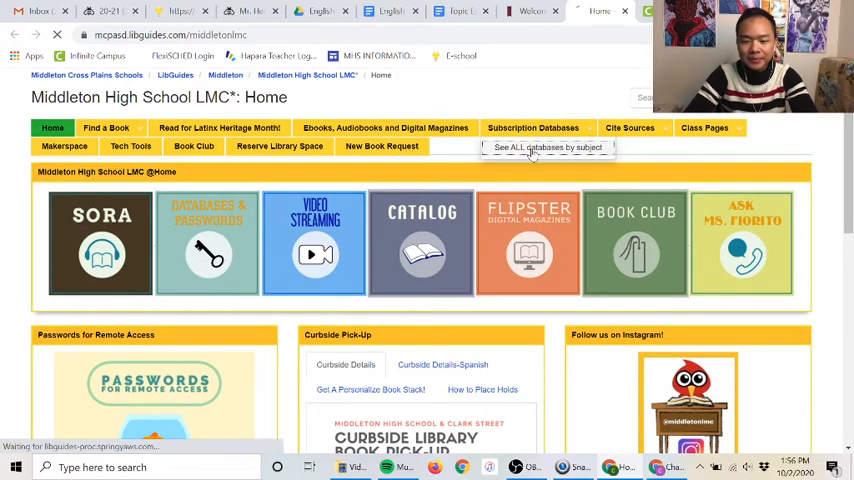
pyautogui.click(548, 148)
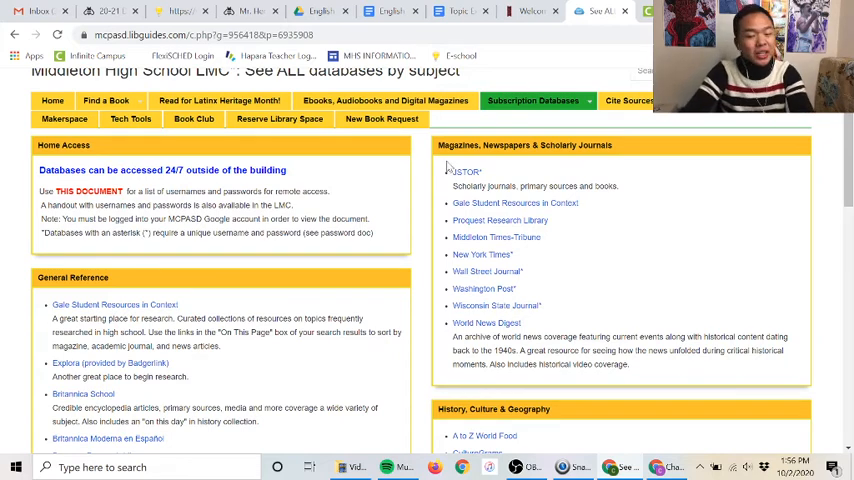
pyautogui.moveTo(466, 172)
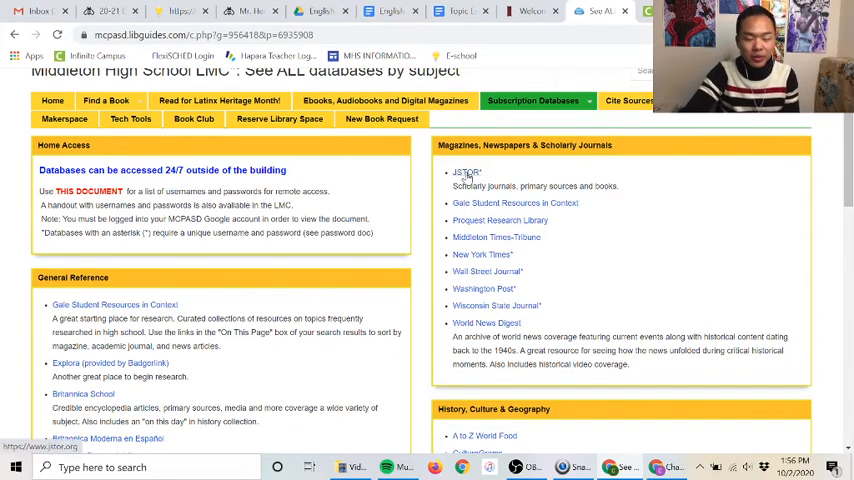
# Enter the JSTOR database and reach its login form with username and password fields
pyautogui.click(466, 172)
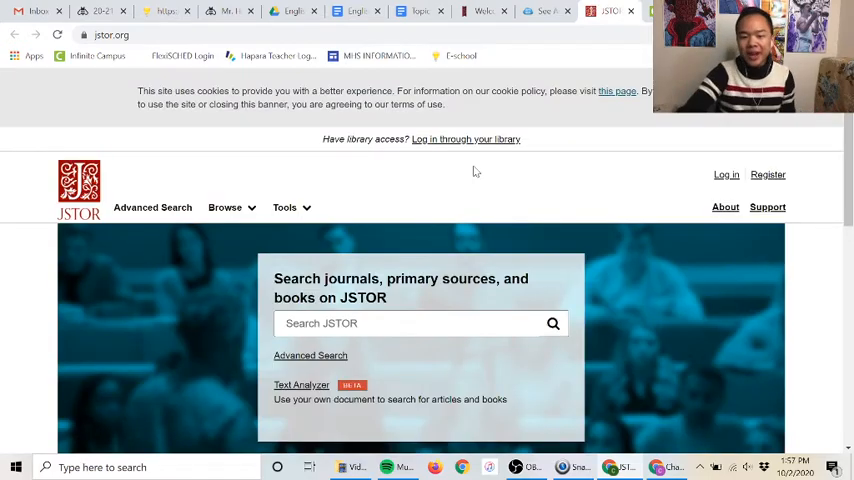
pyautogui.scroll(-3)
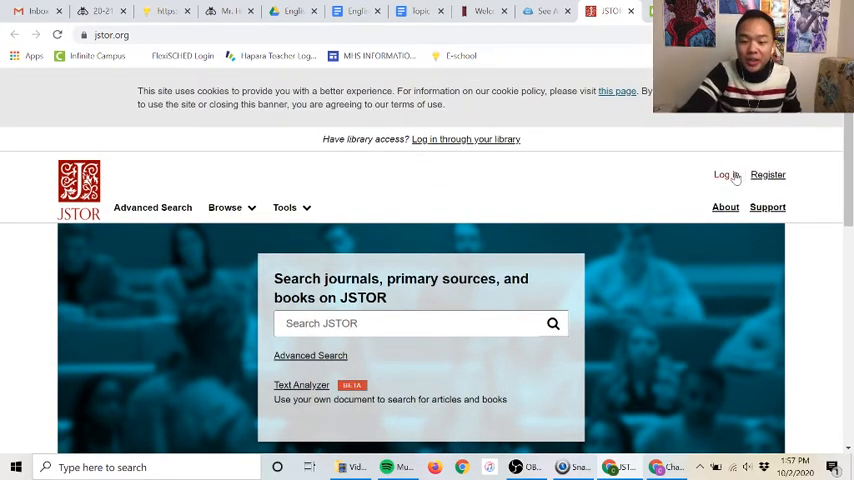
pyautogui.click(728, 174)
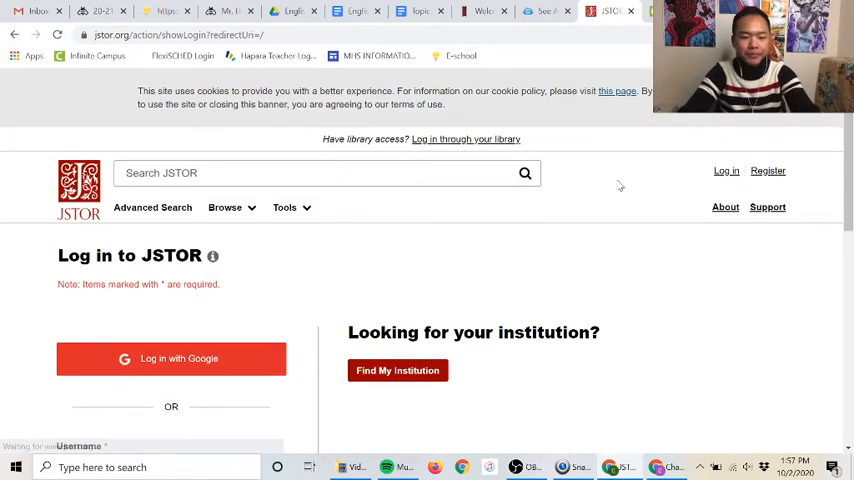
pyautogui.scroll(-3)
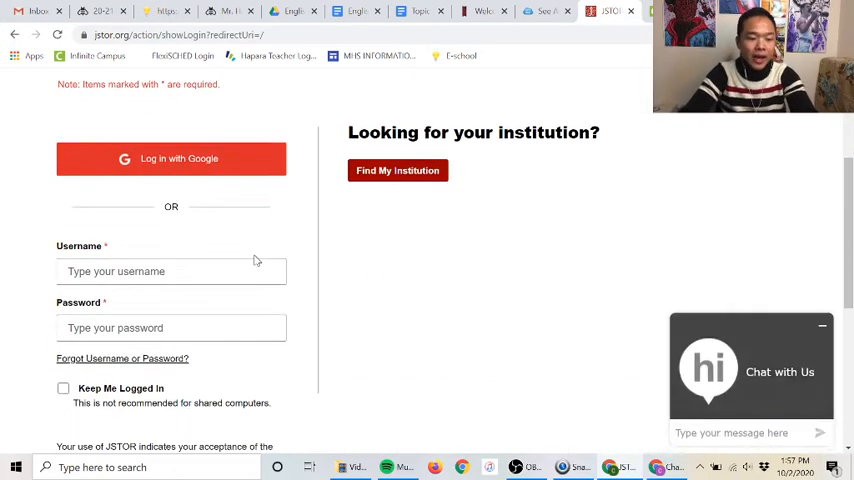
# Select the JSTOR credentials in the Database Login Information doc and return to the JSTOR login form
pyautogui.click(172, 272)
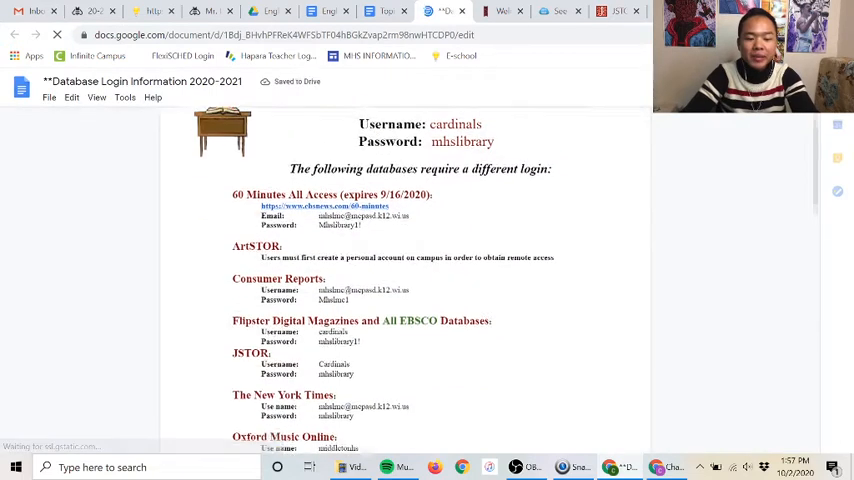
pyautogui.scroll(-3)
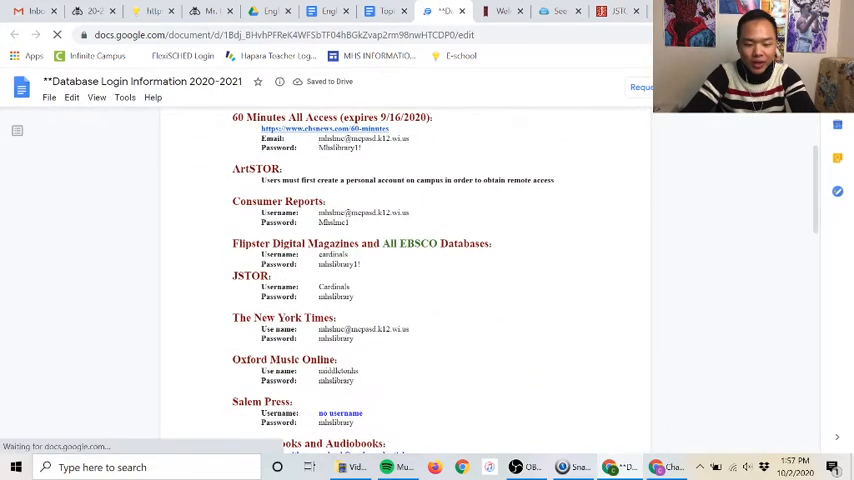
pyautogui.doubleClick(252, 276)
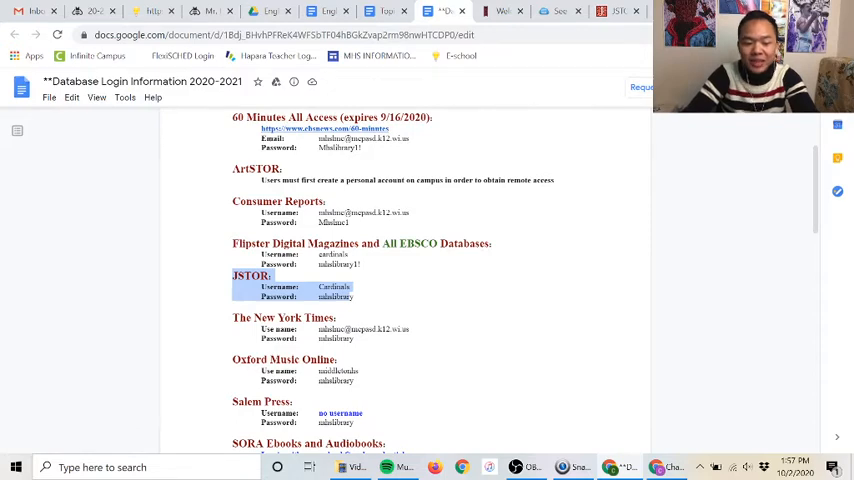
pyautogui.click(612, 12)
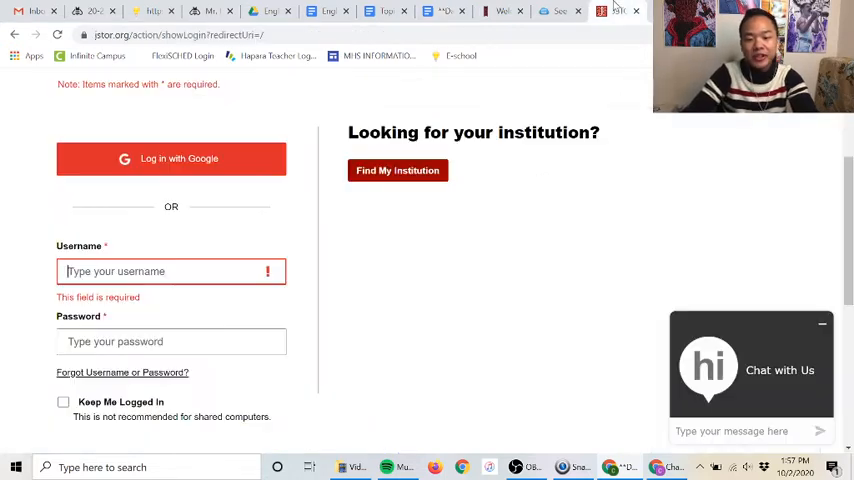
# Sign in to JSTOR and run a search for 'what is fear'
pyautogui.write('card')
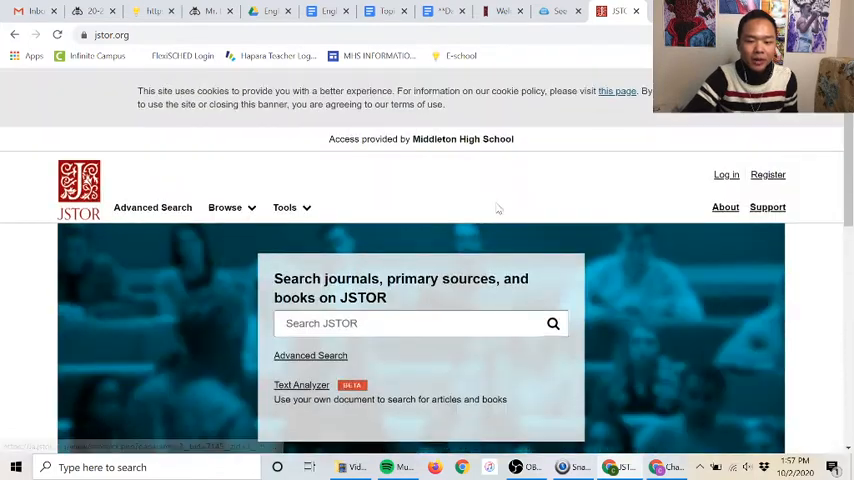
pyautogui.scroll(-3)
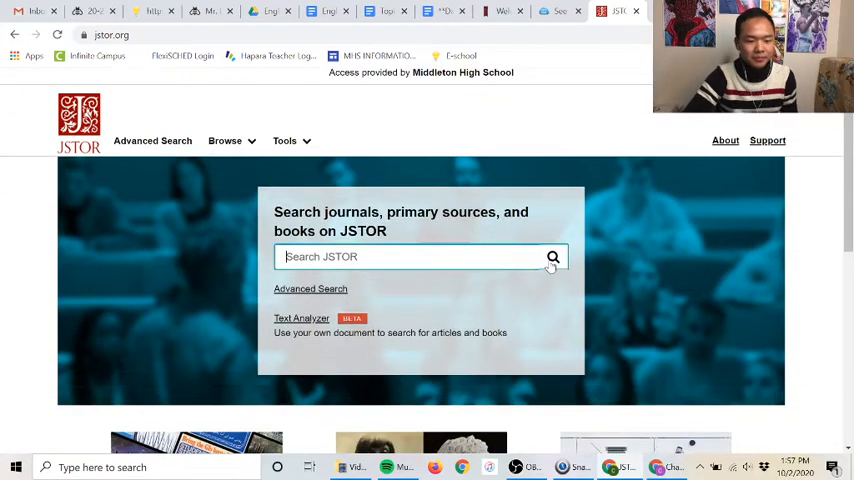
pyautogui.moveTo(548, 190)
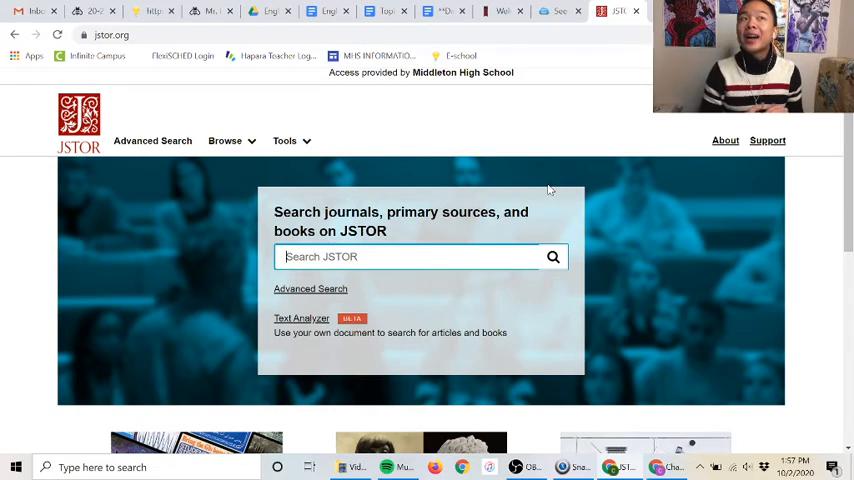
pyautogui.write('what')
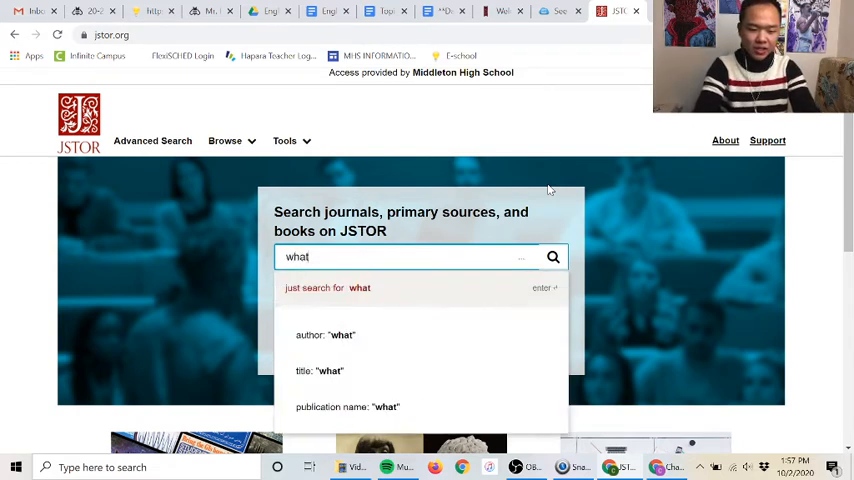
pyautogui.click(552, 256)
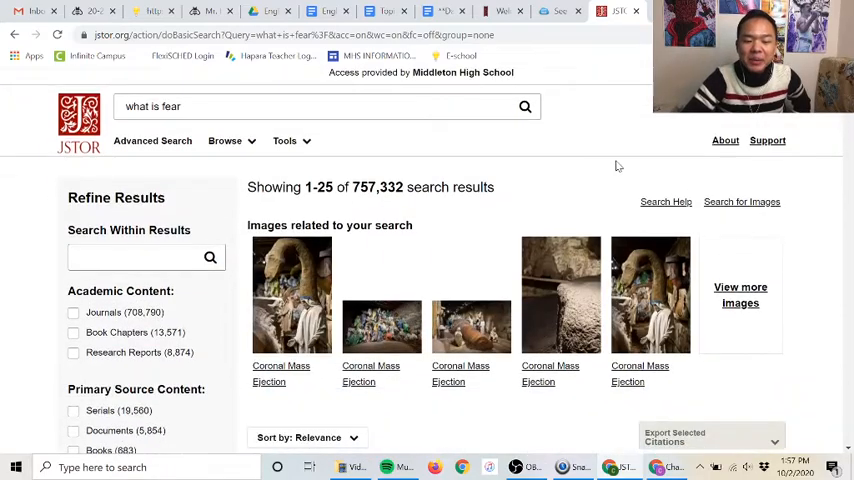
# Browse the results and open 'The Only Thing We Have to Fear Is Fear-Based Politics'
pyautogui.scroll(-3)
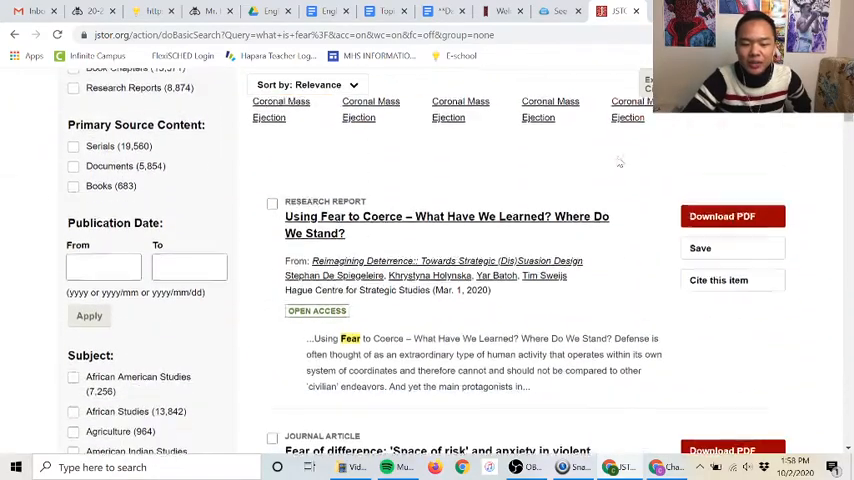
pyautogui.scroll(-3)
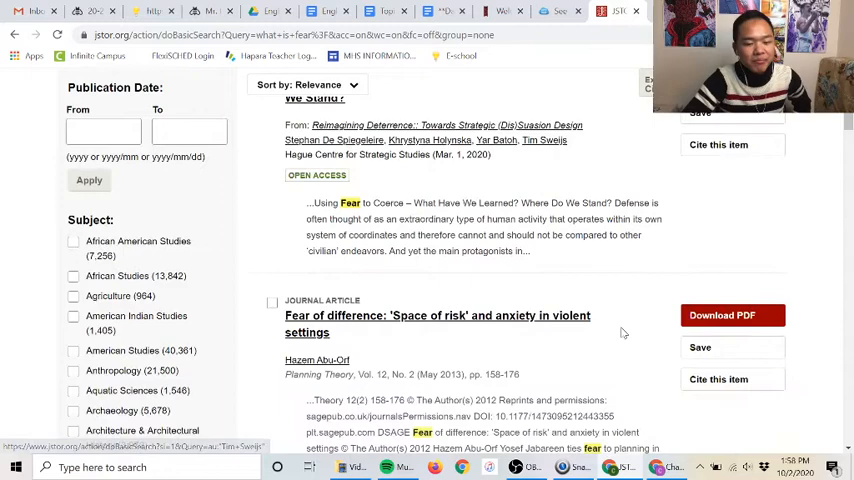
pyautogui.scroll(-3)
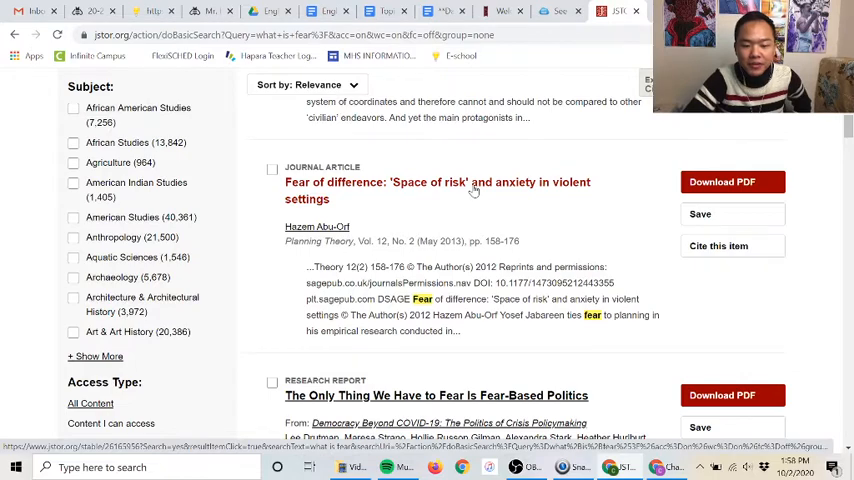
pyautogui.moveTo(504, 192)
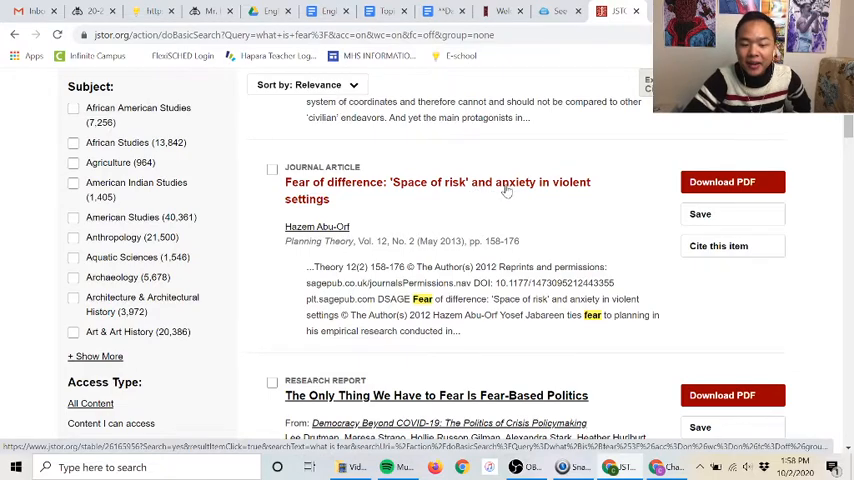
pyautogui.scroll(-3)
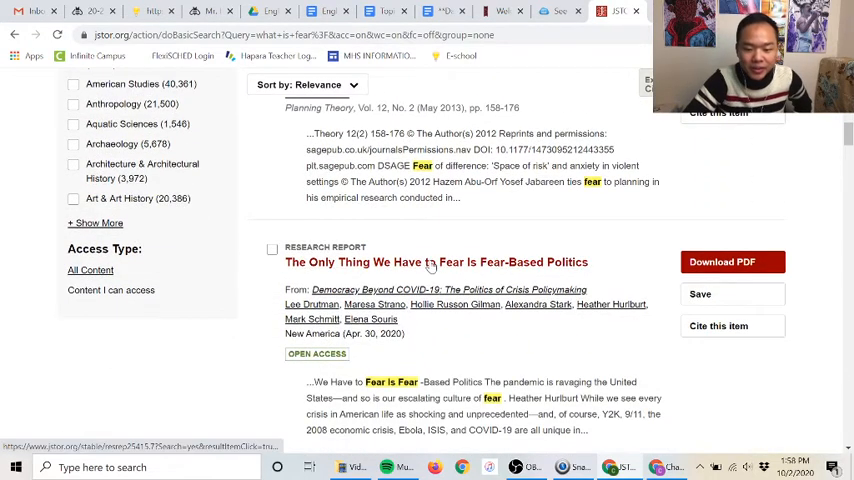
pyautogui.scroll(-3)
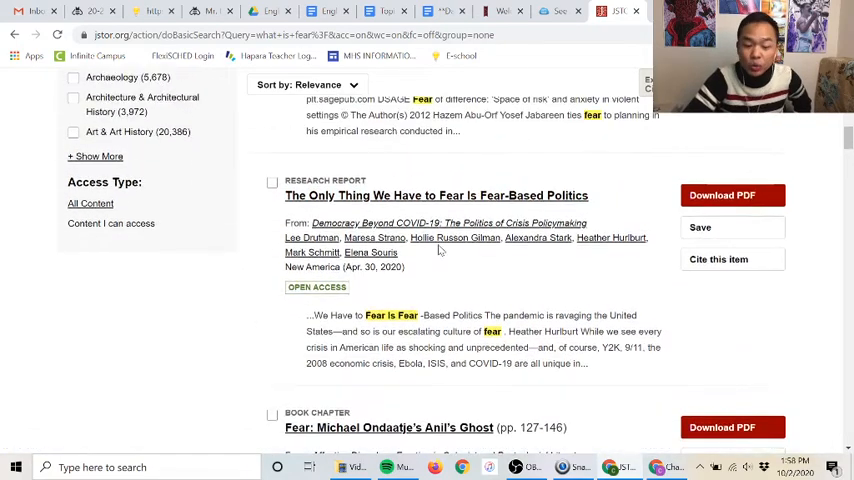
pyautogui.moveTo(436, 196)
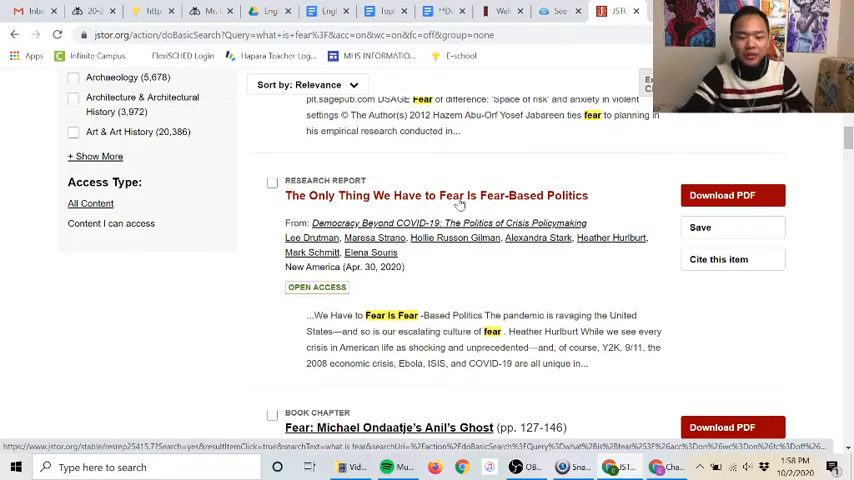
pyautogui.click(436, 196)
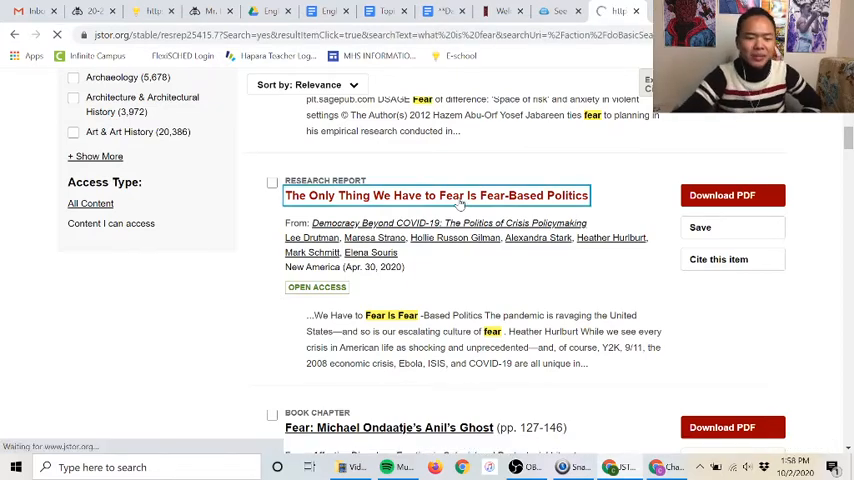
# View the first-page preview of the open-access report, shown as page 1 of 4
pyautogui.click(436, 196)
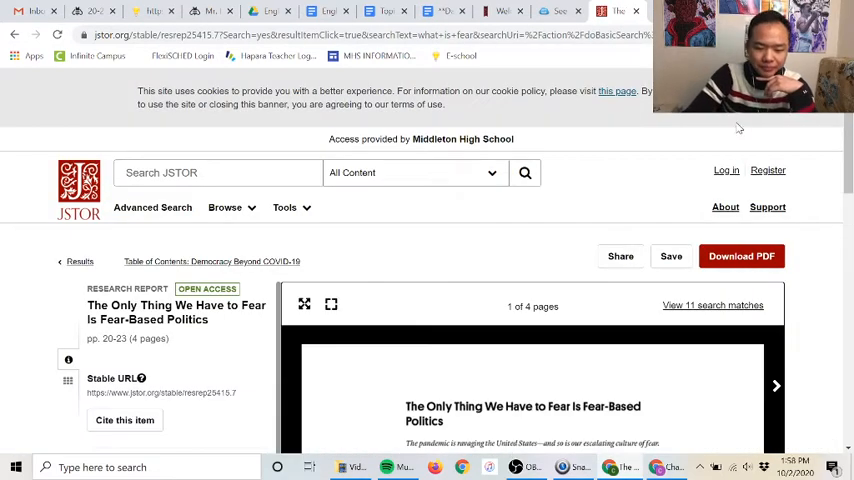
pyautogui.scroll(-3)
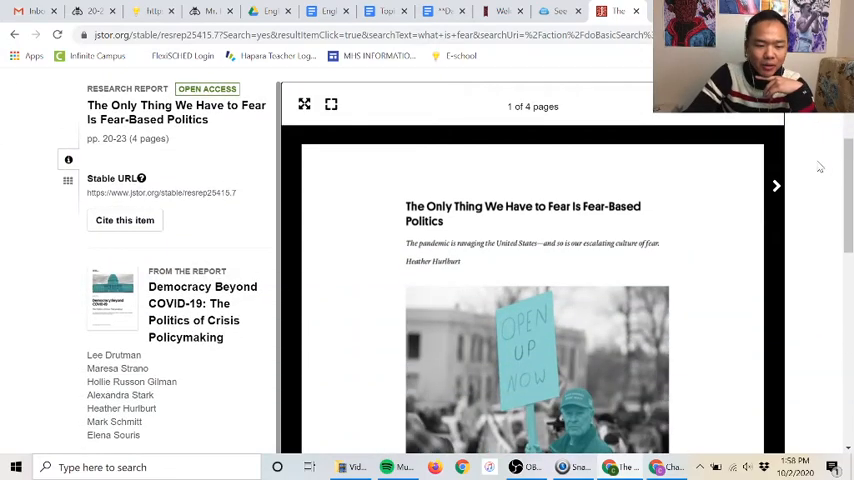
pyautogui.scroll(-3)
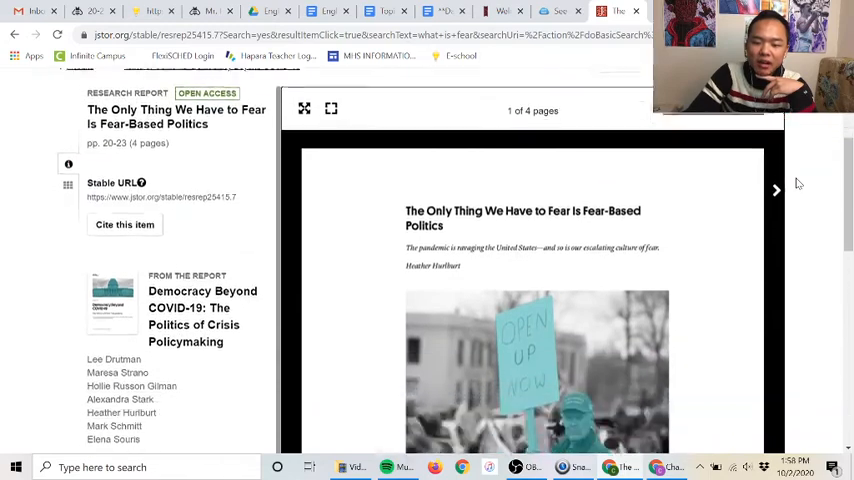
pyautogui.click(776, 190)
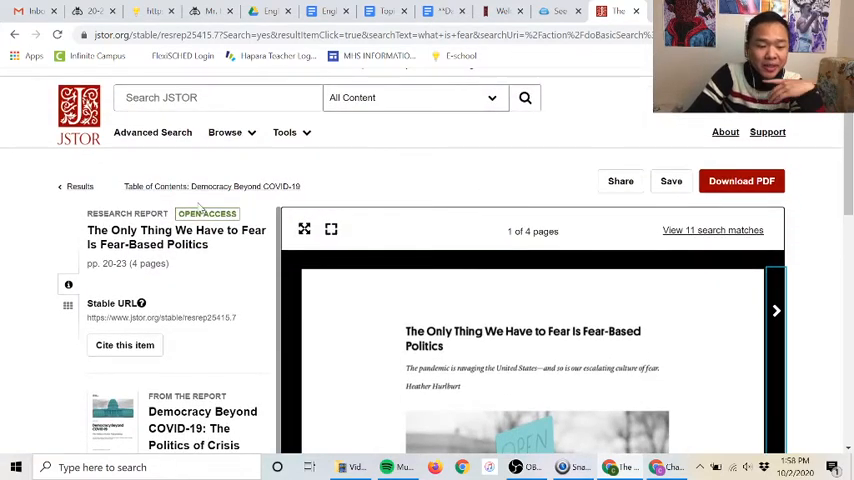
pyautogui.scroll(-3)
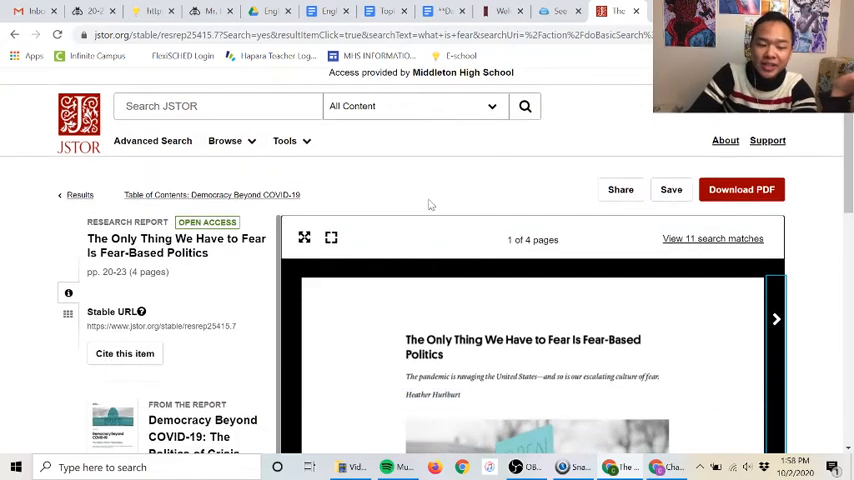
pyautogui.moveTo(60, 212)
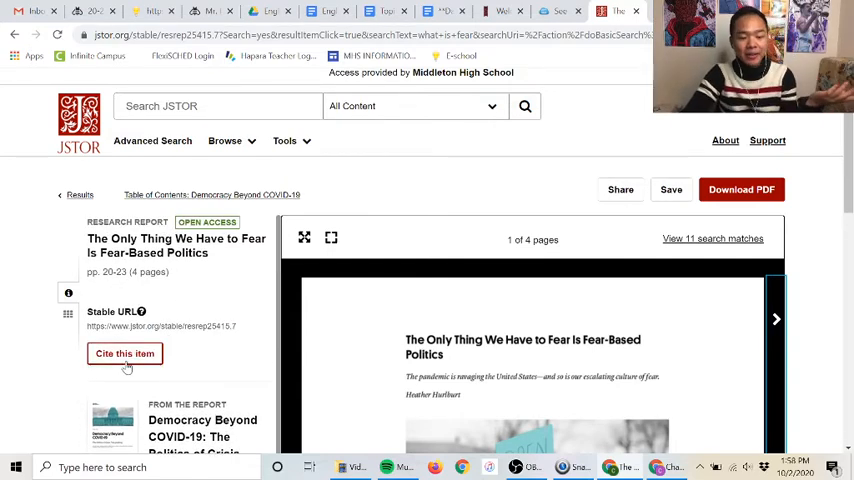
# Use 'Cite this item' and copy the report's MLA citation
pyautogui.click(124, 352)
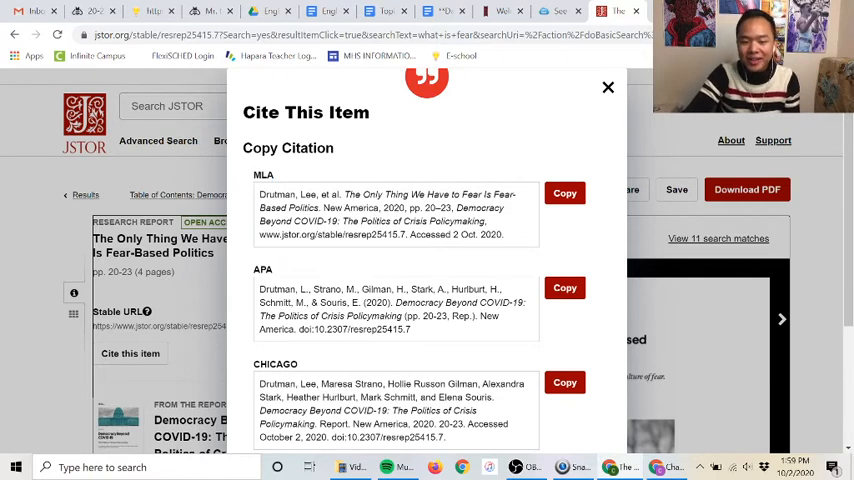
pyautogui.click(564, 192)
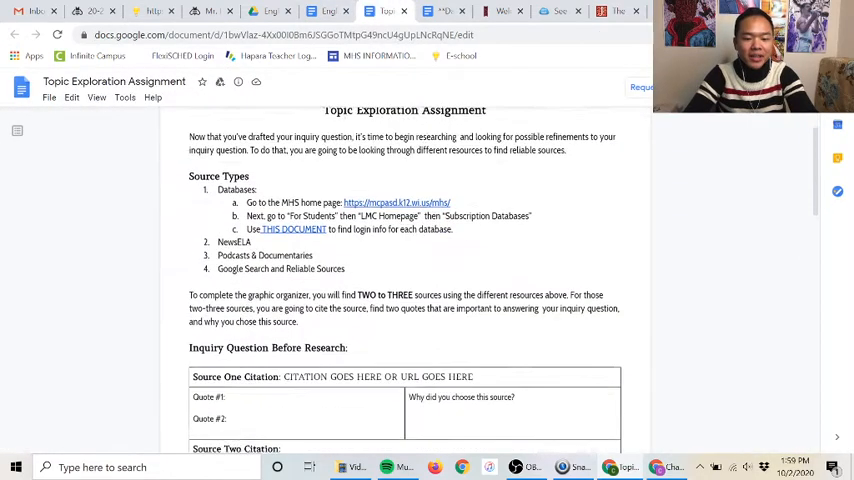
pyautogui.scroll(-3)
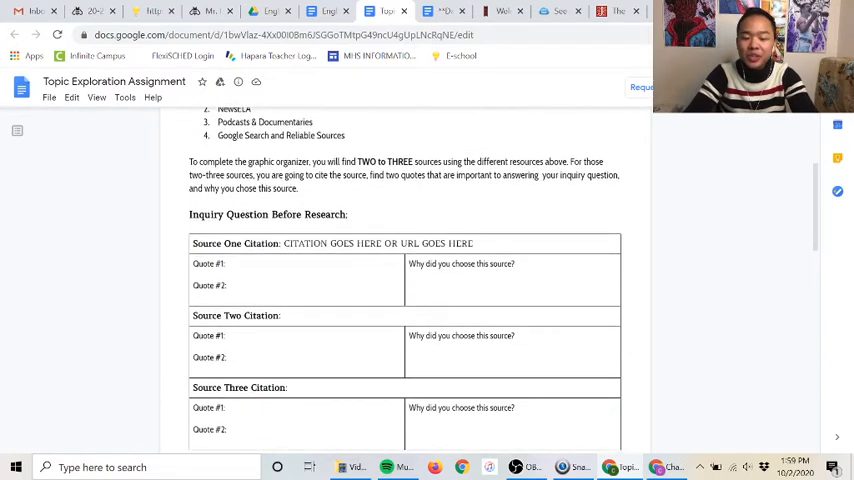
pyautogui.doubleClick(378, 244)
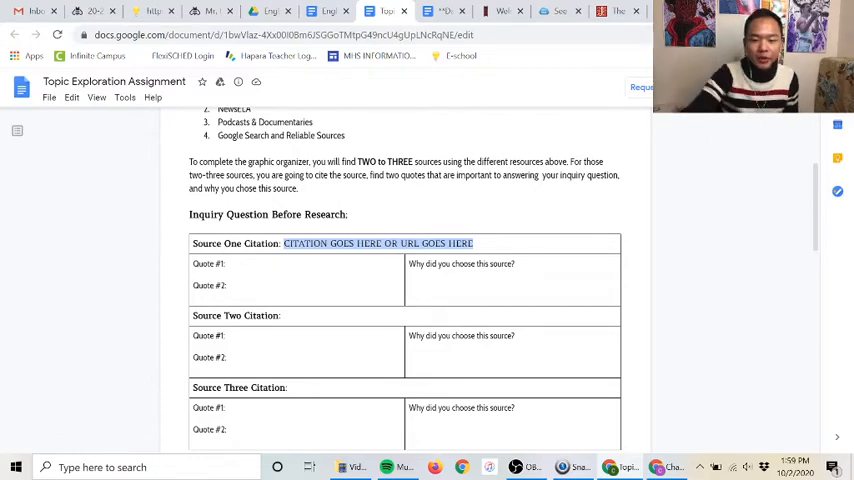
pyautogui.scroll(3)
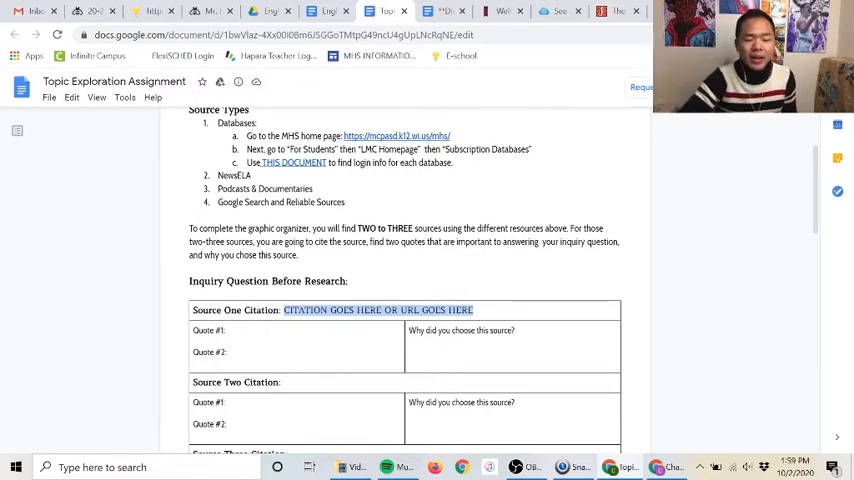
pyautogui.click(378, 310)
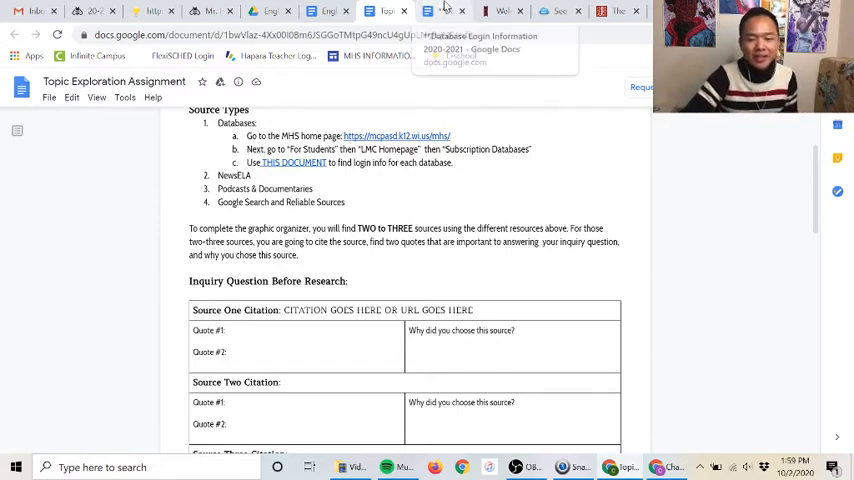
pyautogui.moveTo(488, 12)
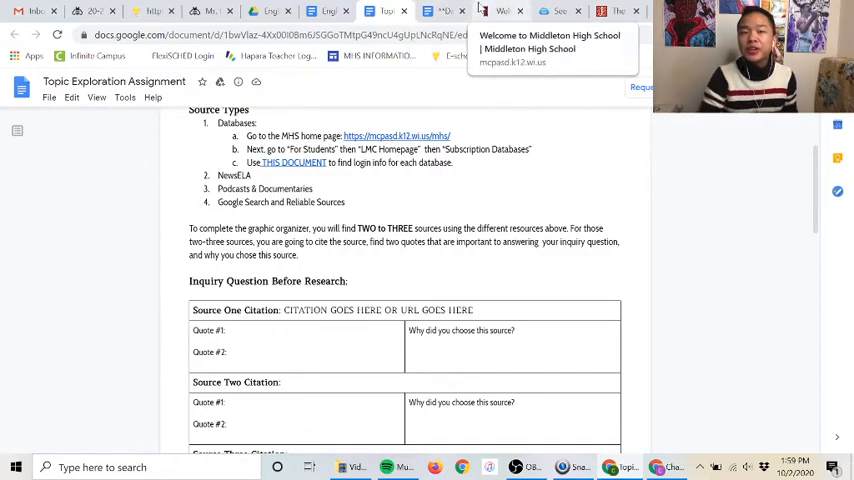
pyautogui.moveTo(444, 12)
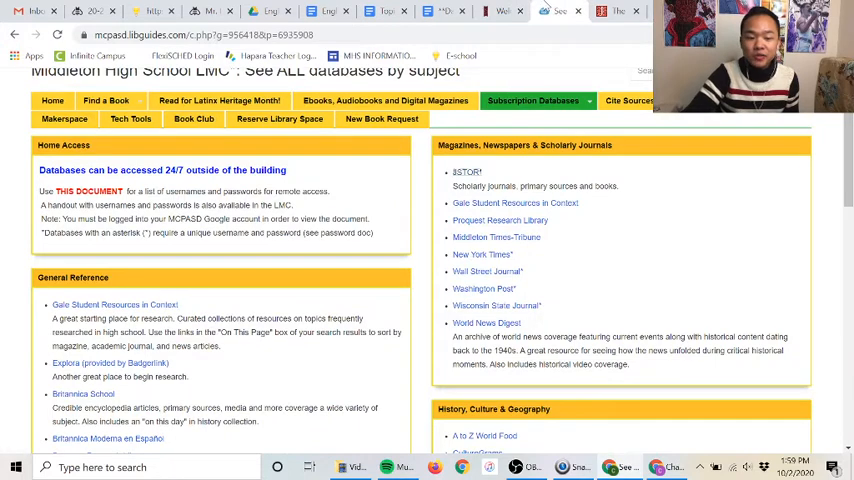
pyautogui.moveTo(536, 256)
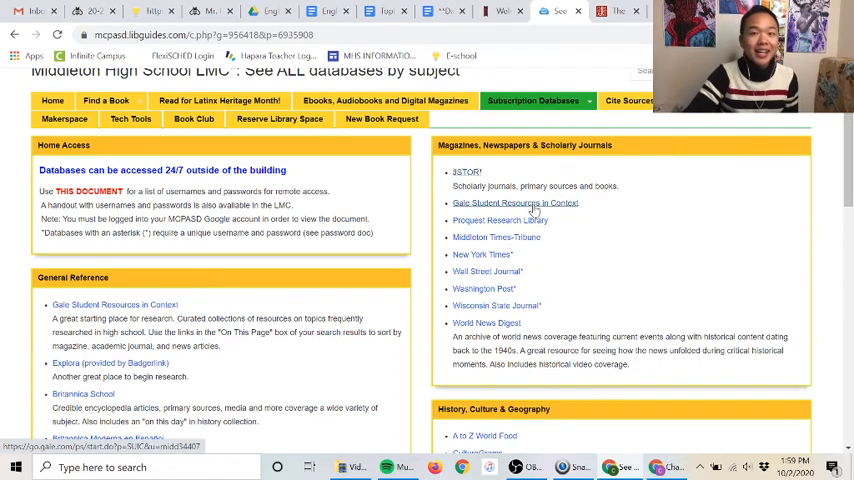
# Select Gale Student Resources in Context under Magazines, Newspapers & Scholarly Journals
pyautogui.doubleClick(516, 204)
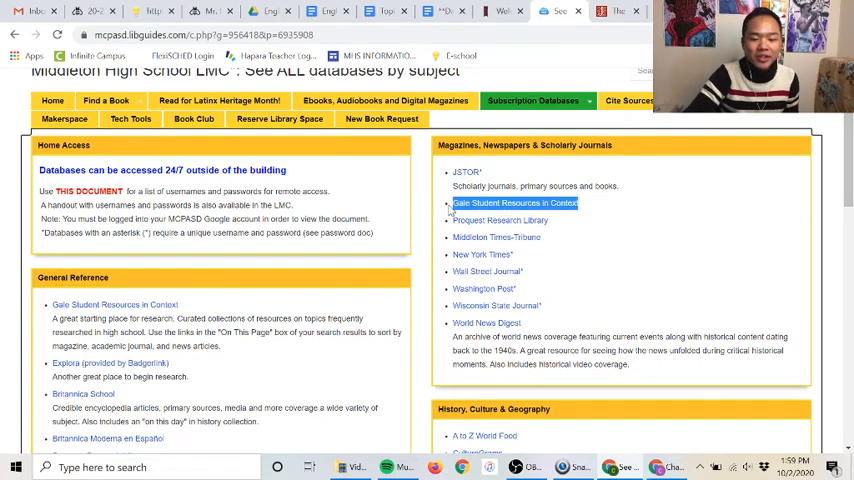